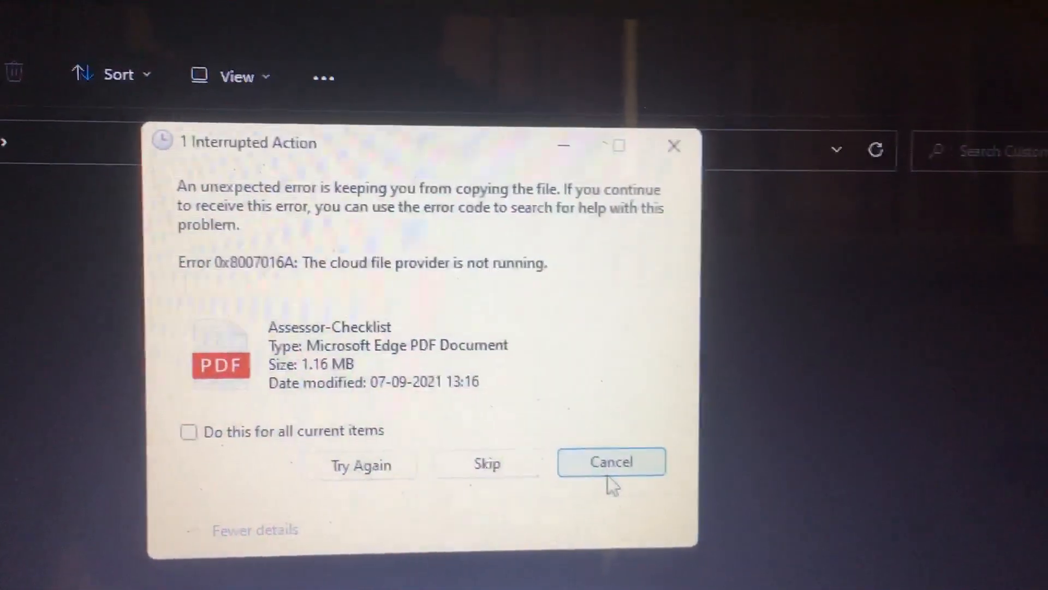
Cancel the Interrupted Action dialog for copy error 0x8007016A on Assessor-Checklist
click(610, 461)
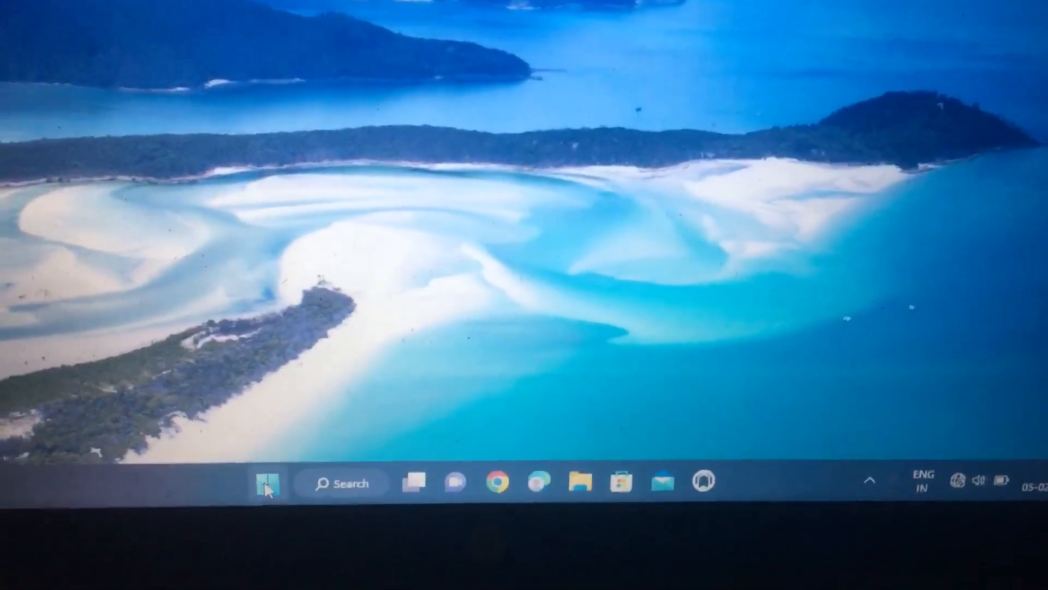
Search 'Settings' from Start and launch the Settings app from Best match
click(264, 481)
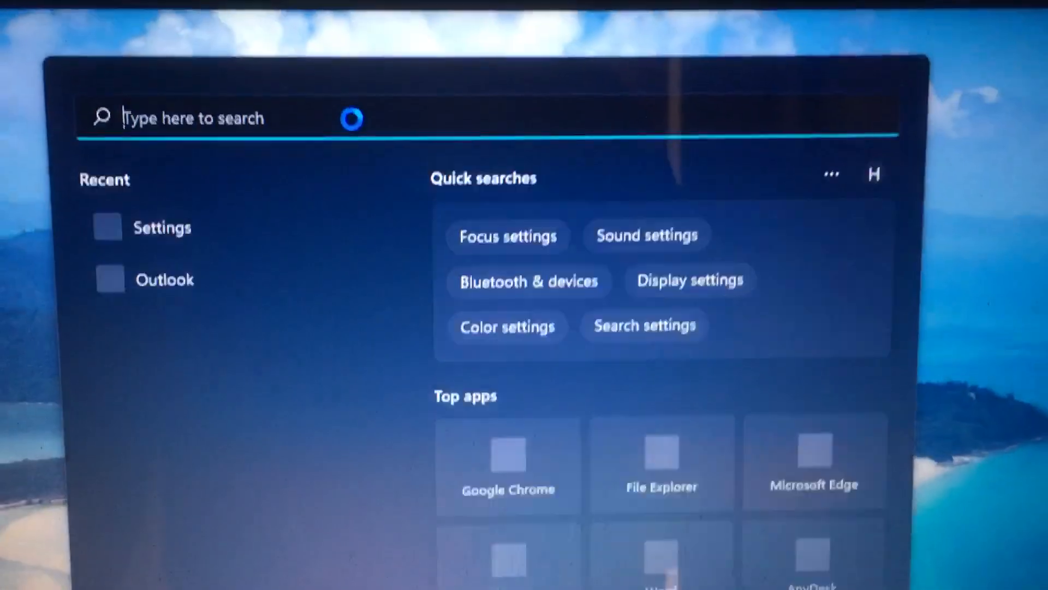
text(Settings)
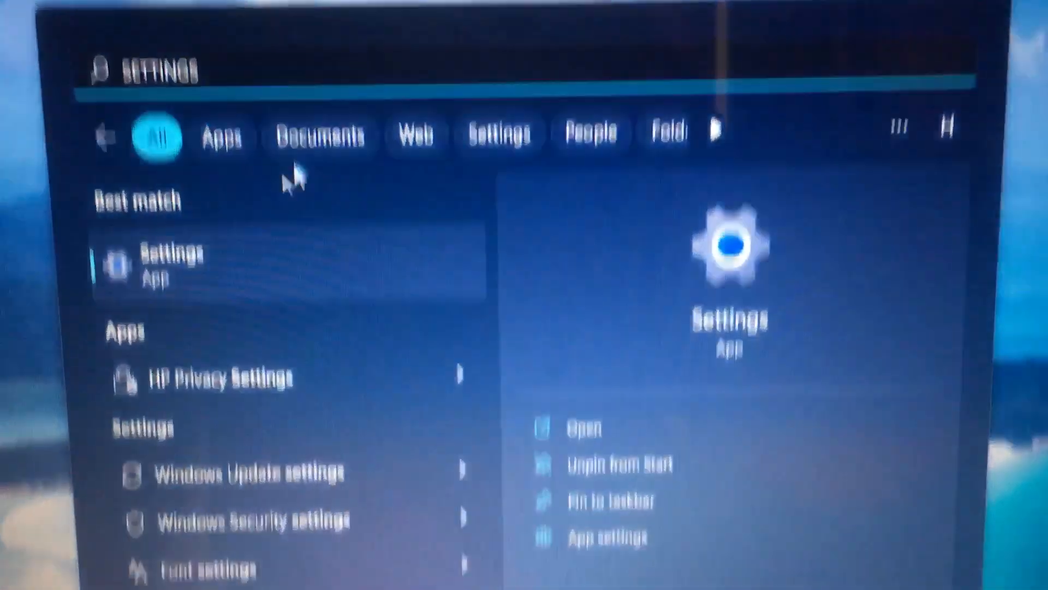
click(160, 264)
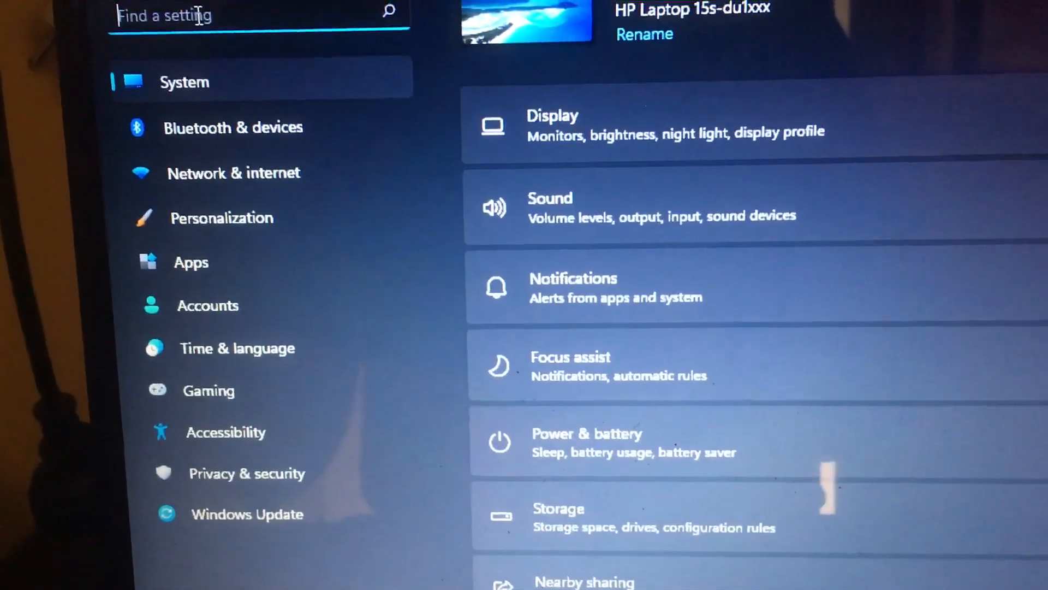
Find 'APP' in settings search and go to the Apps & features page
text(APPS)
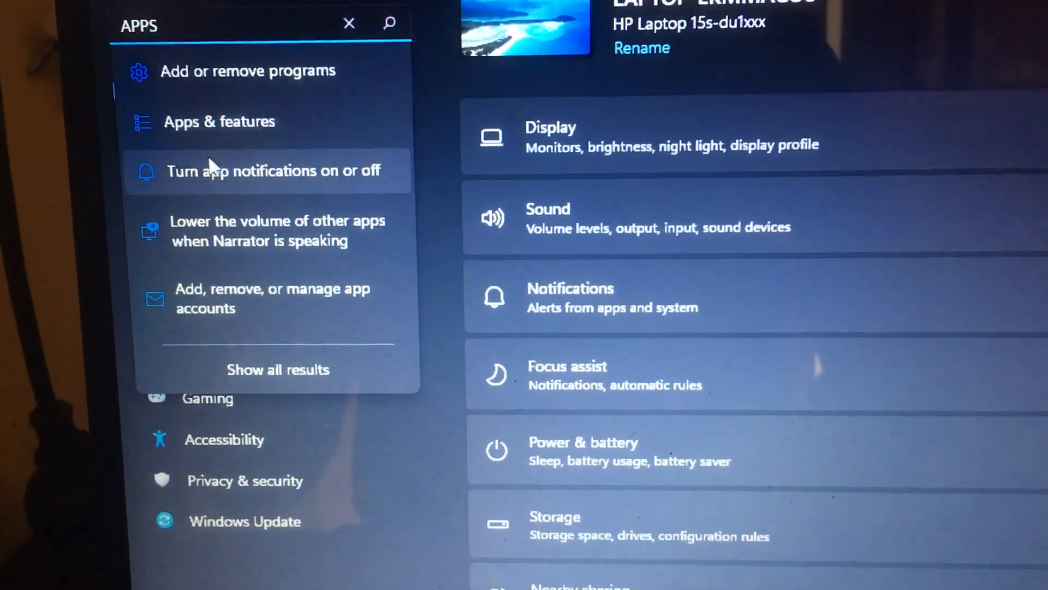
click(349, 24)
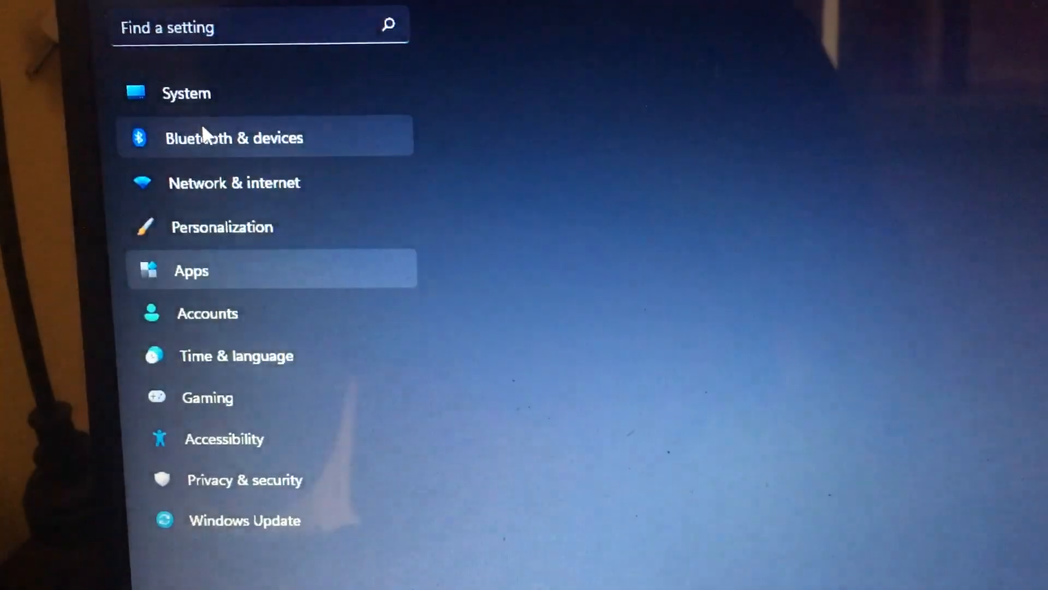
click(191, 270)
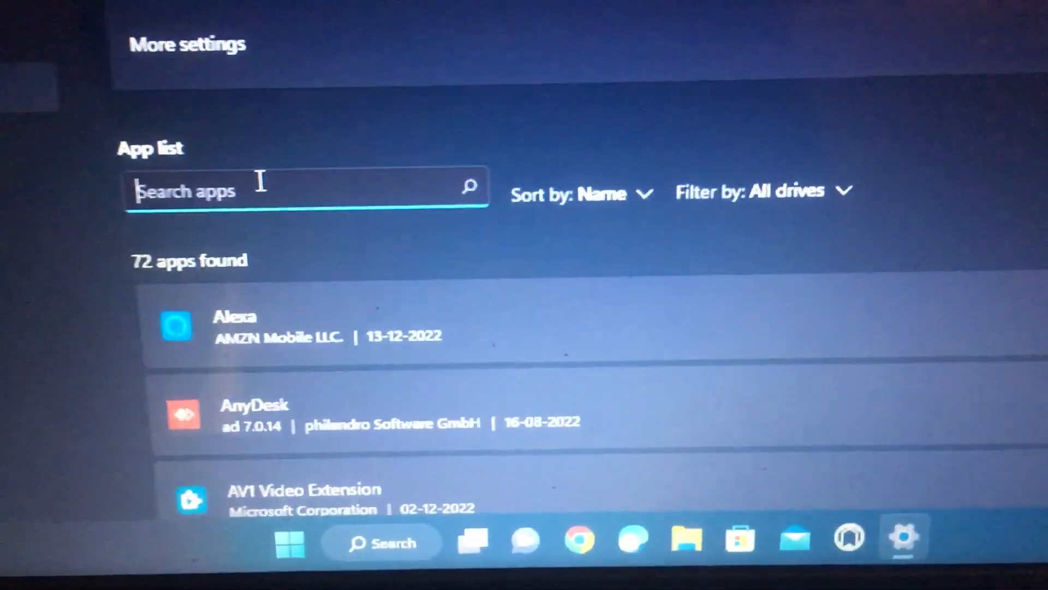
Filter the app list with 'MICROSOFT' down to the 269 MB OneDrive entry
text(MIC)
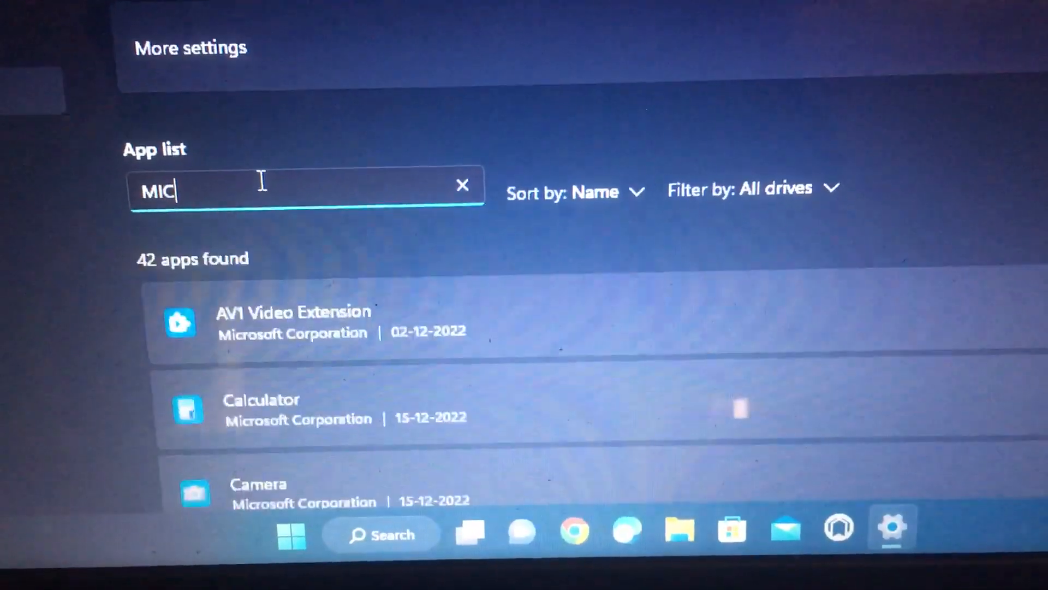
text(RO)
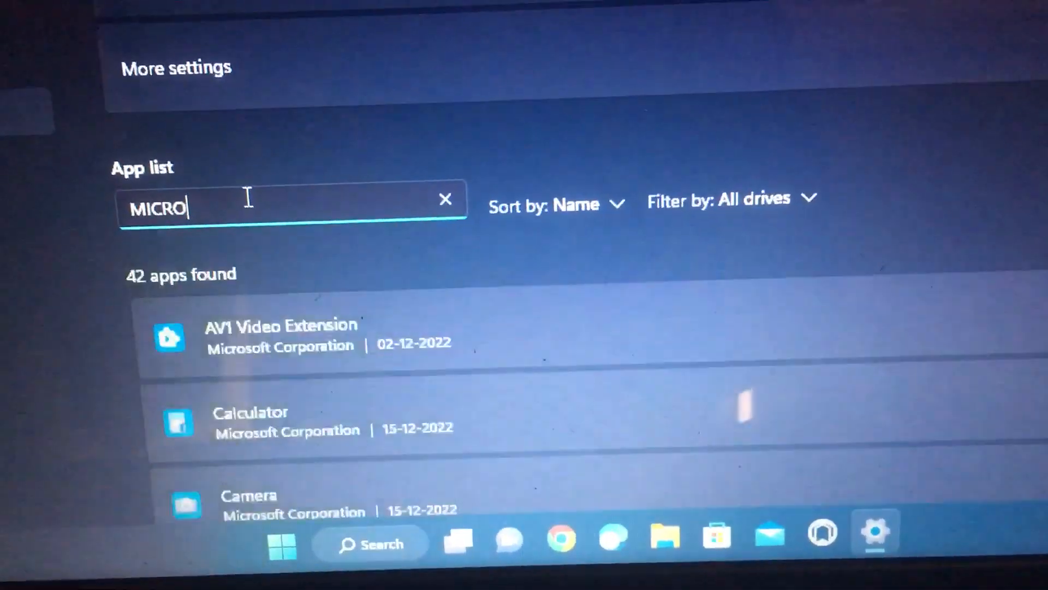
text(SOFT)
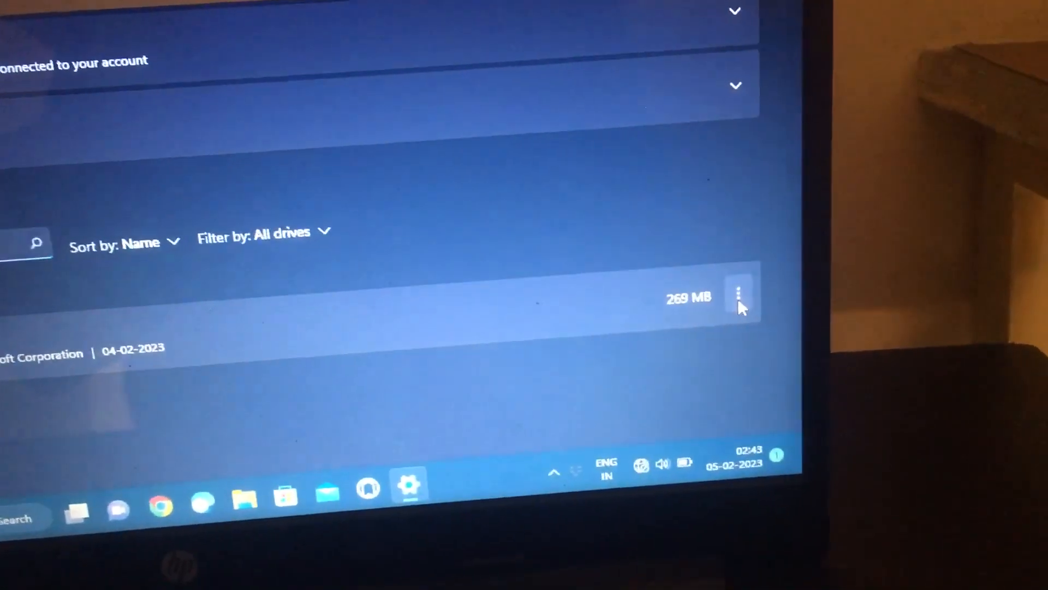
Uninstall OneDrive from its three-dot menu and confirm removing it with its related info
click(739, 293)
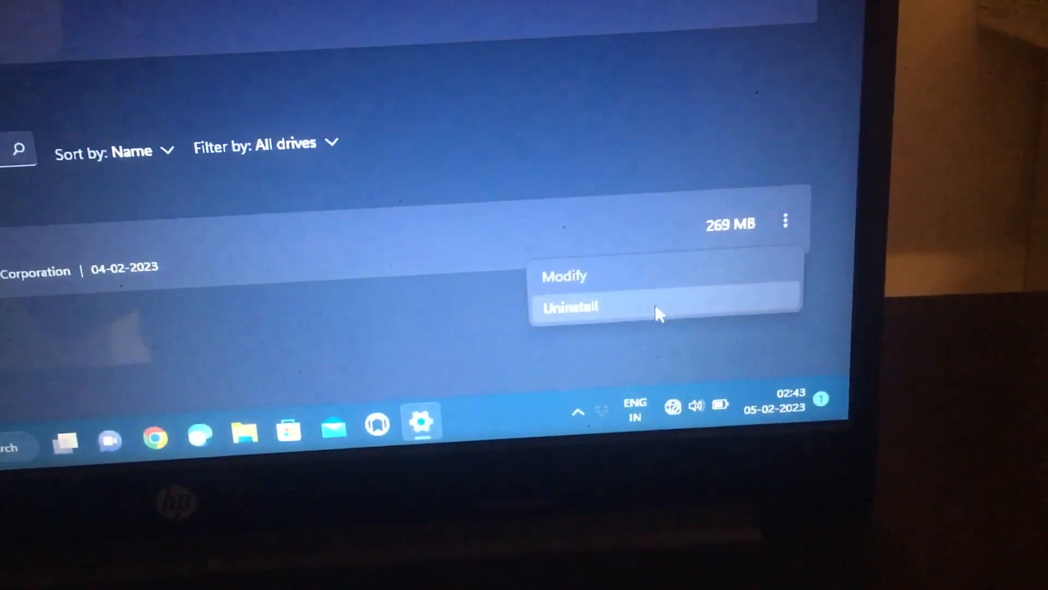
click(571, 307)
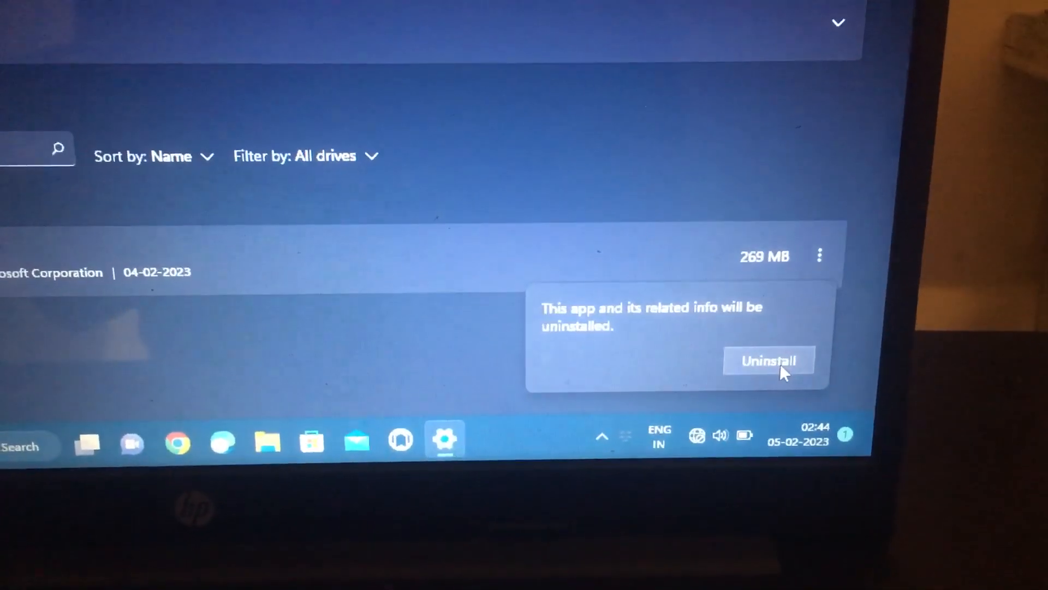
click(768, 360)
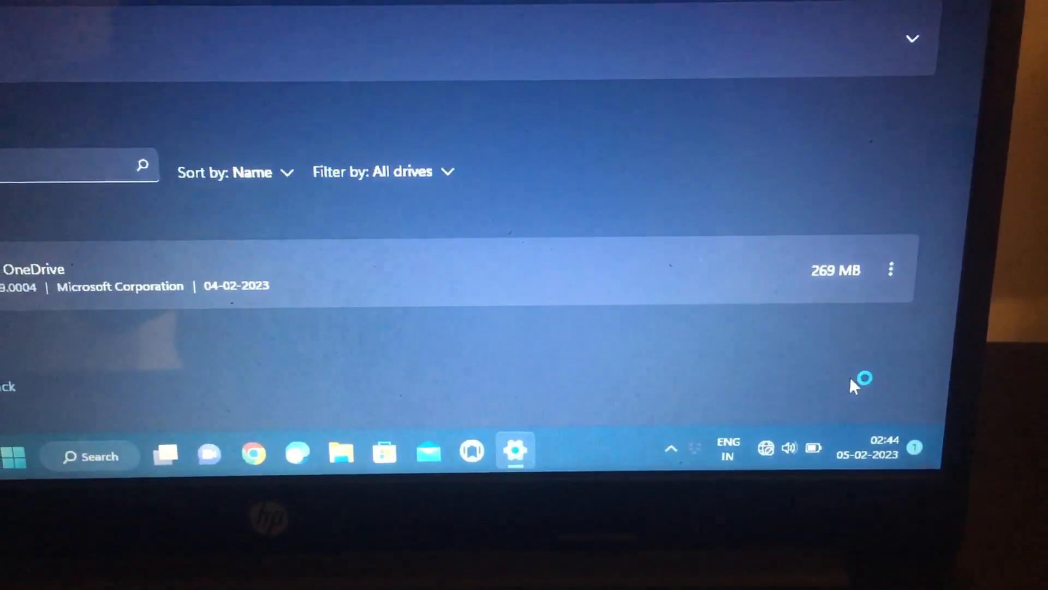